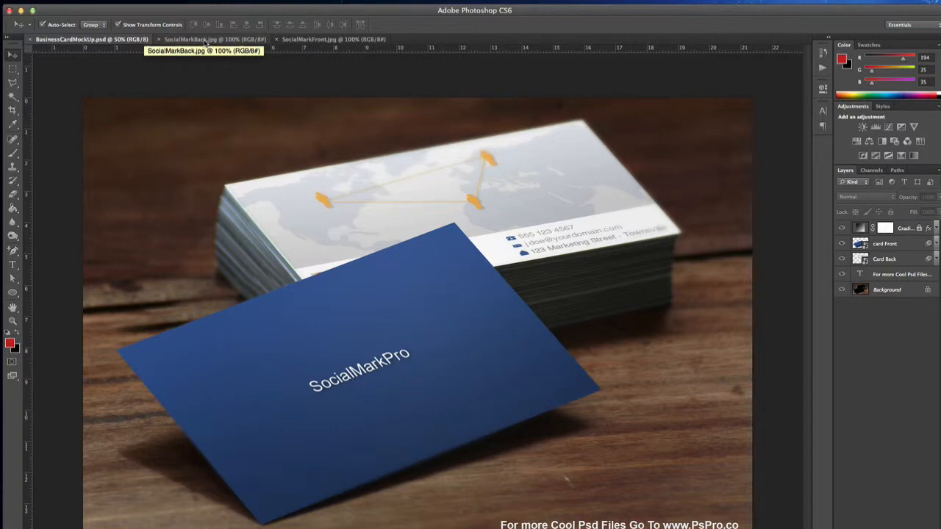
mouse_move(206, 41)
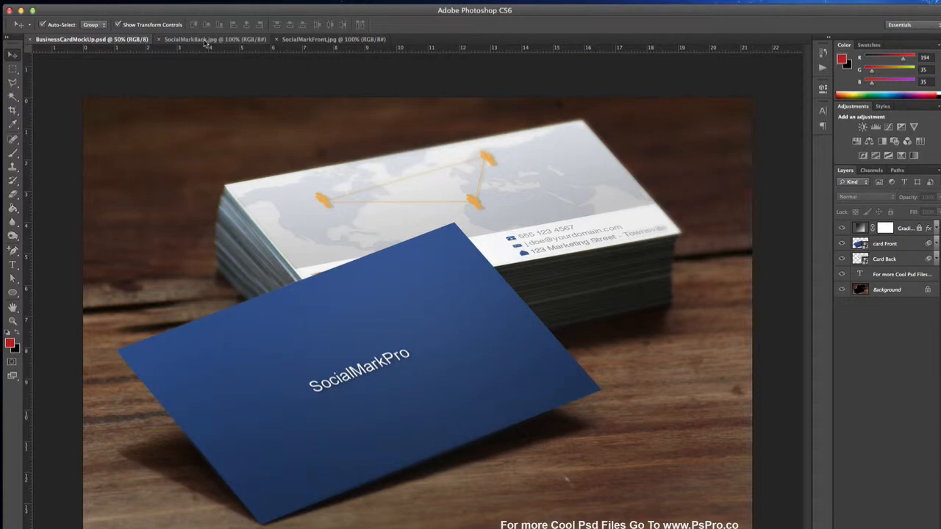
Replace the card-back smart object contents with the white John Doe design.
left_click(214, 39)
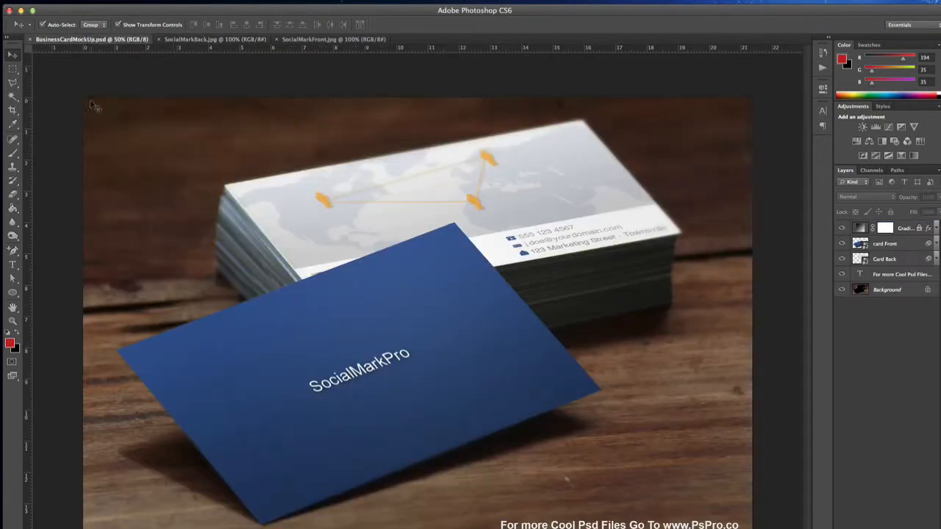
mouse_move(496, 240)
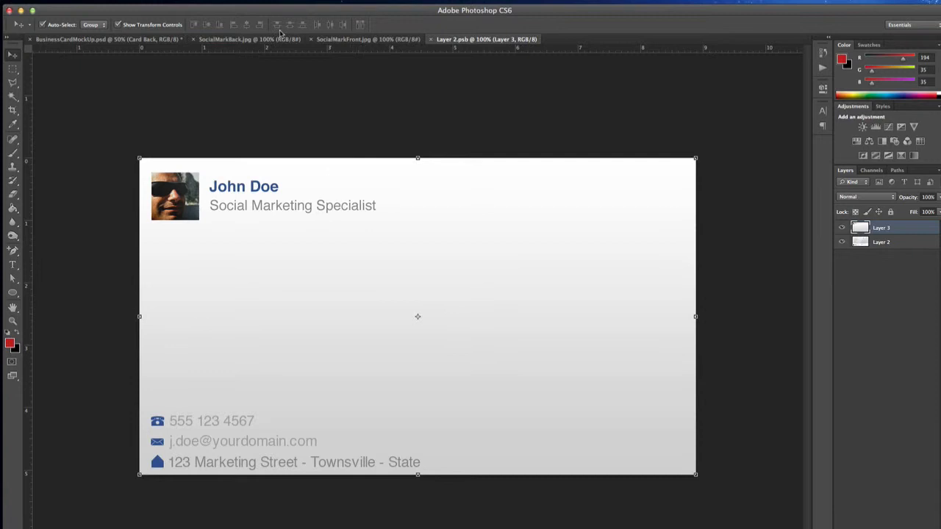
left_click(107, 39)
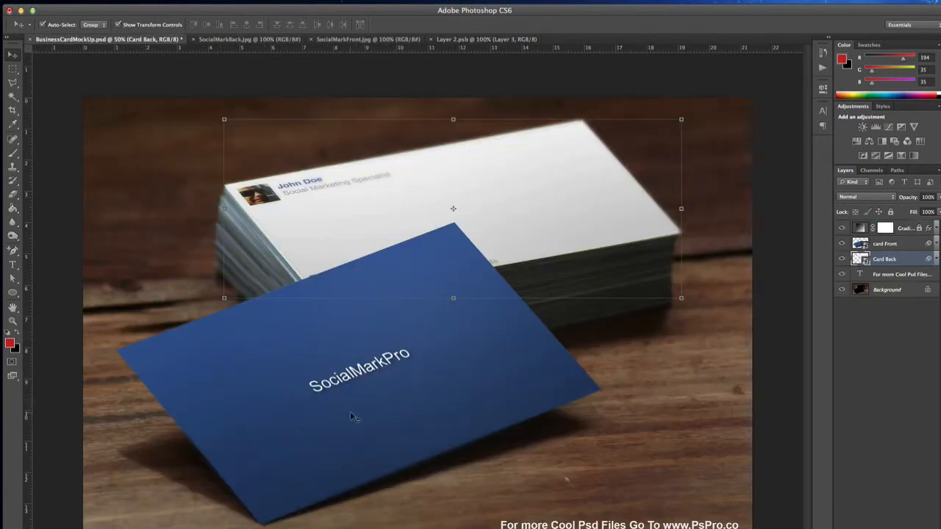
left_click(345, 39)
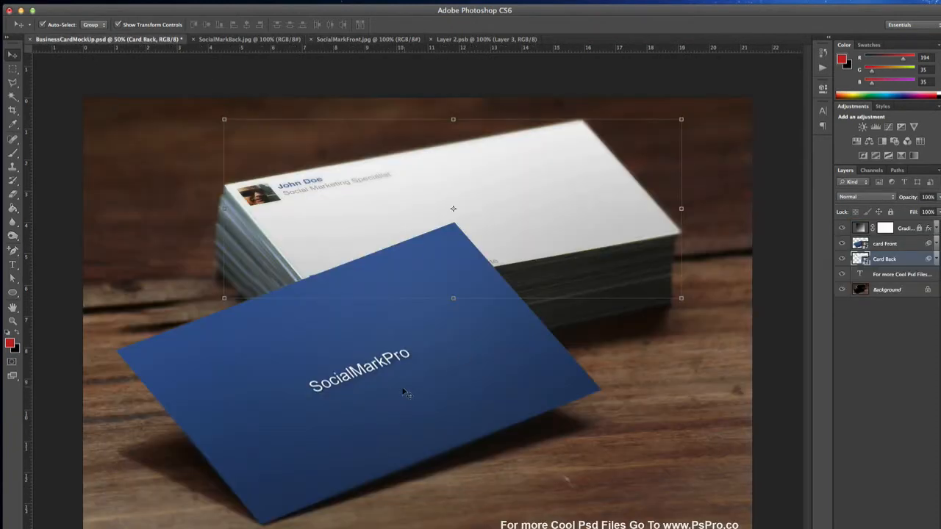
Replace the front card smart object contents with the blue SOCIAL MARK PRO design.
left_click(886, 244)
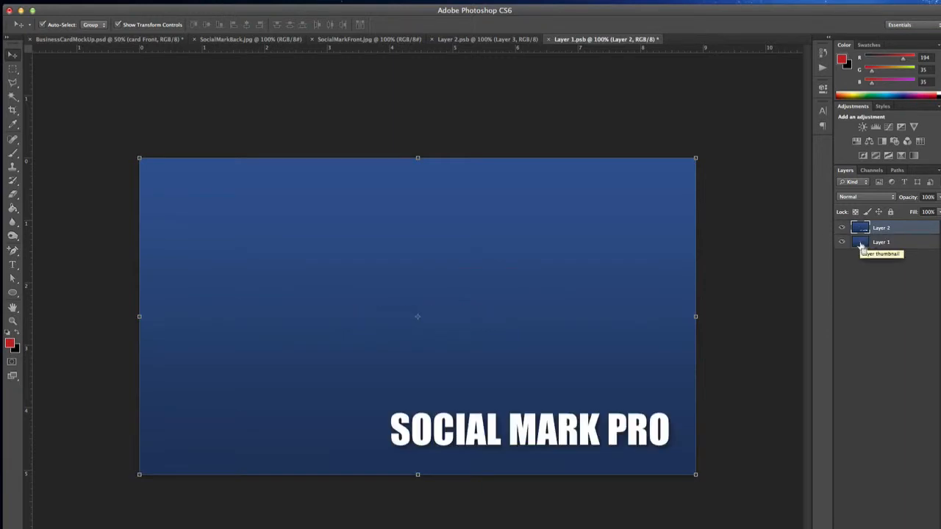
left_click(103, 39)
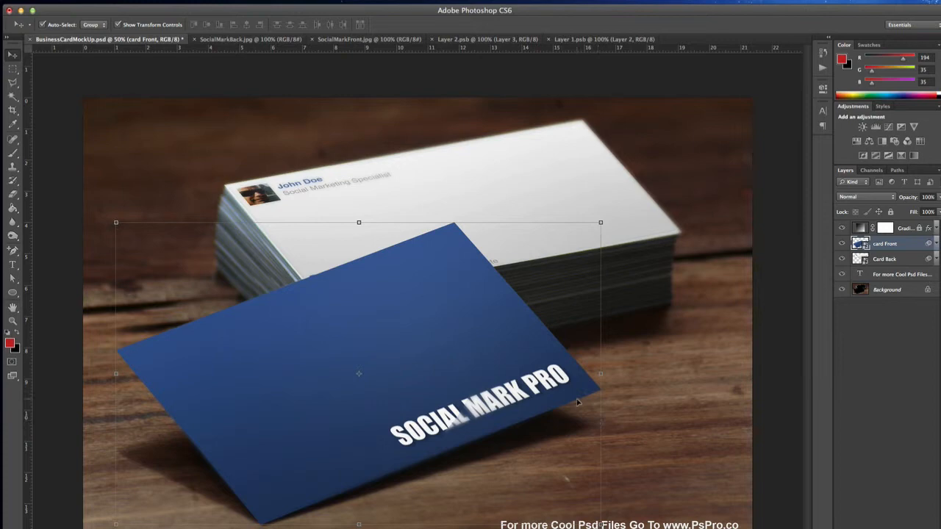
mouse_move(504, 261)
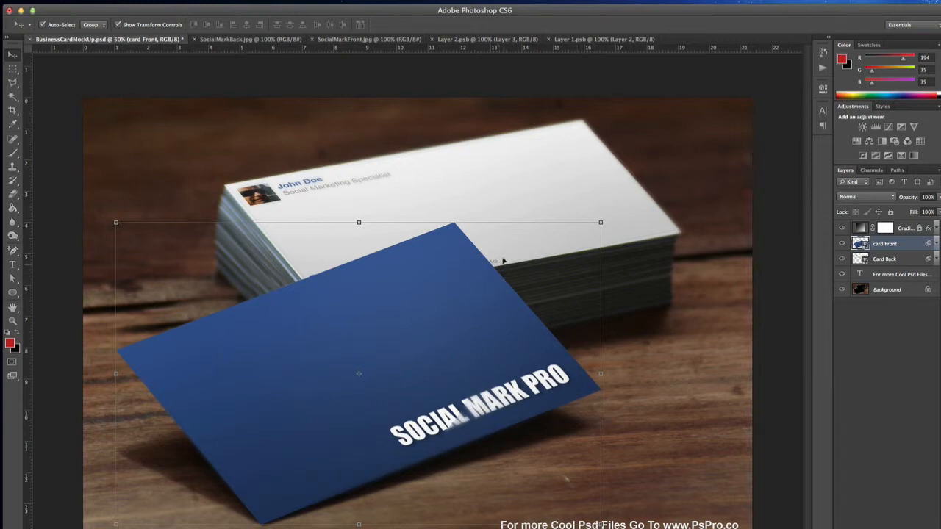